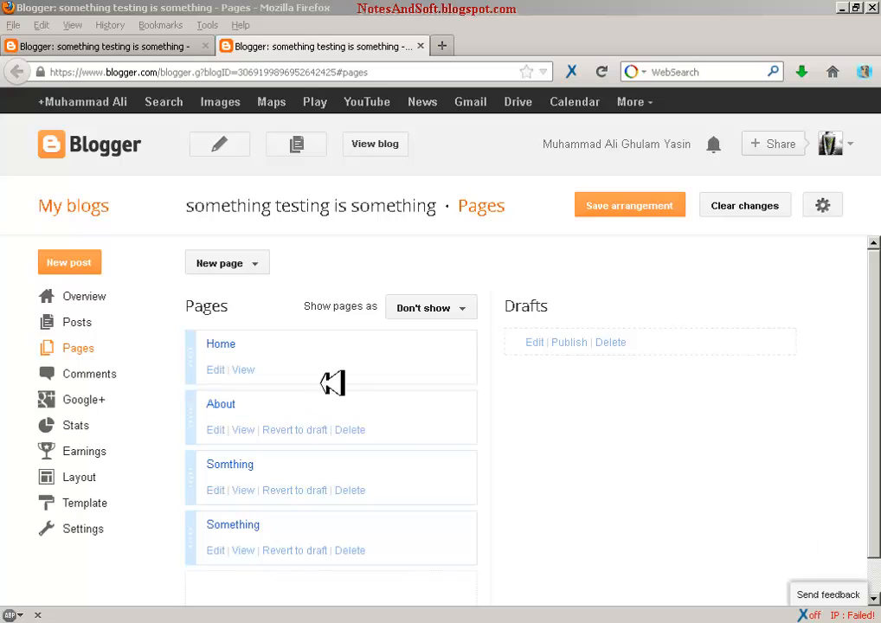
Show the New page dropdown's Blank page and Web address options on the Pages screen.
{"action": "left_click", "coordinate": [227, 262]}
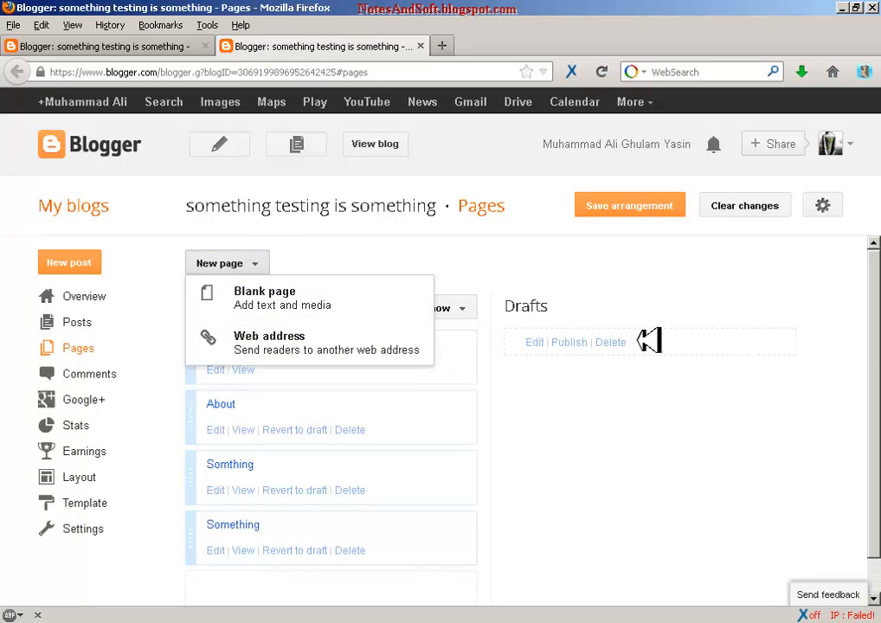
{"action": "left_click", "coordinate": [227, 263]}
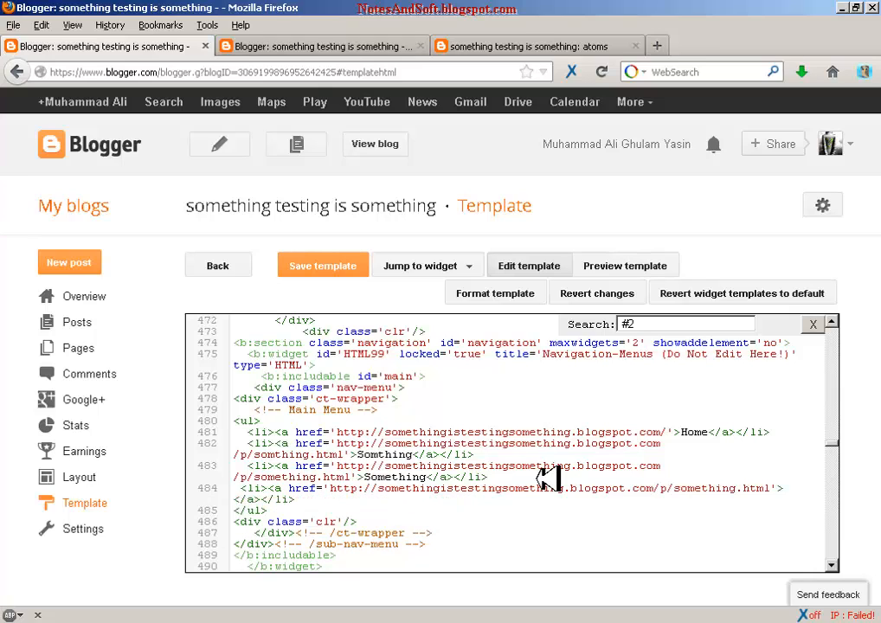
Add an 'Atoms' menu link to /search/label/atoms in the template HTML and save the template.
{"action": "type", "text": "Ato"}
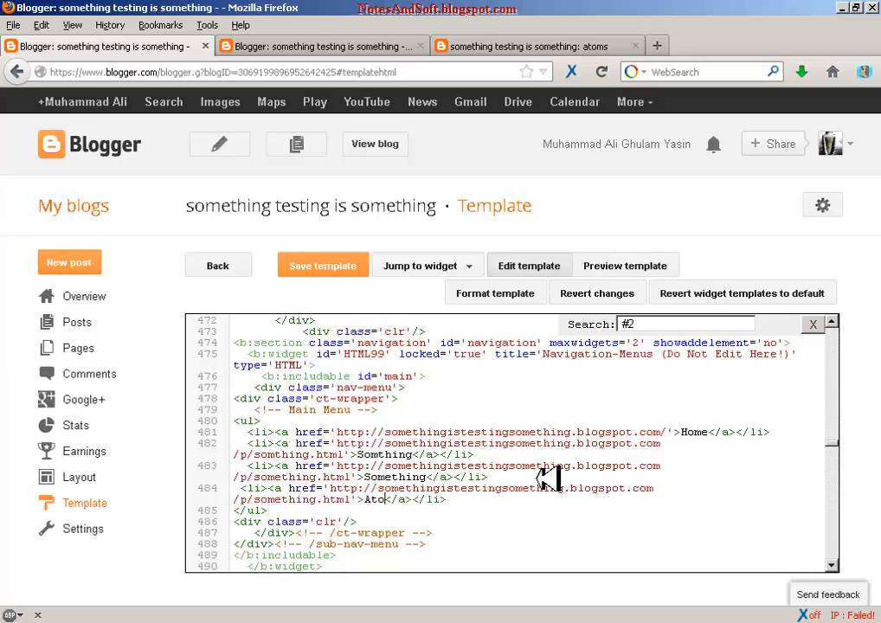
{"action": "left_click", "coordinate": [77, 322]}
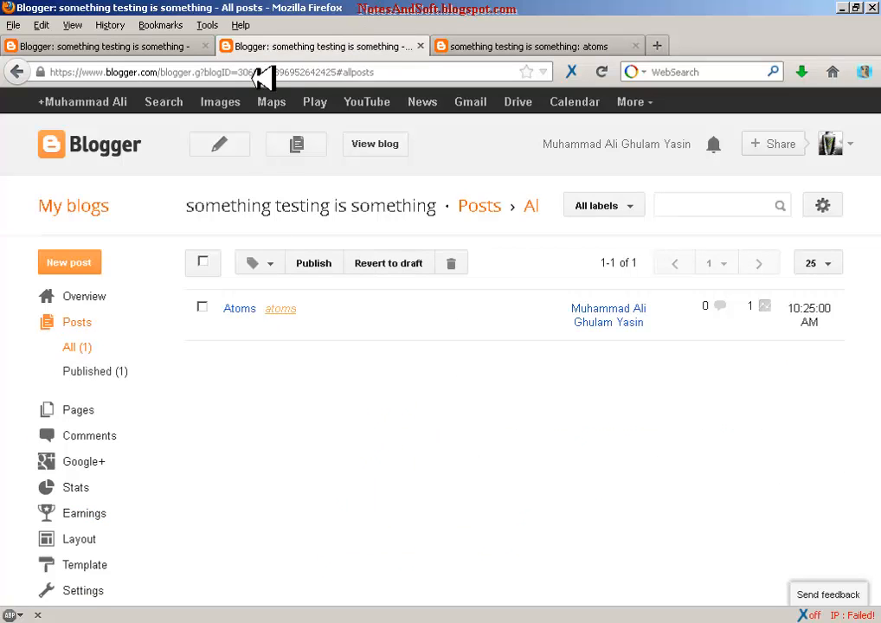
{"action": "left_click", "coordinate": [537, 46]}
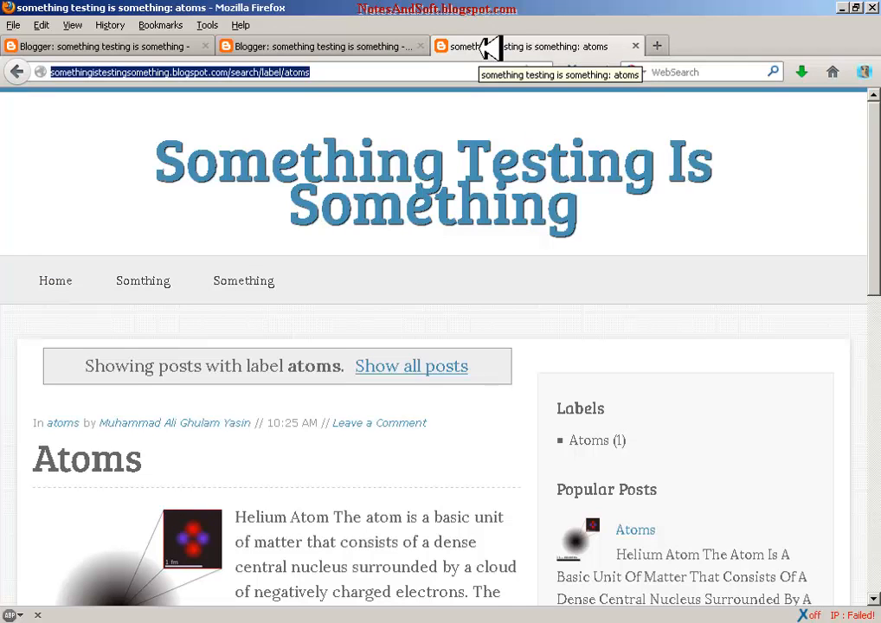
{"action": "left_click", "coordinate": [320, 46]}
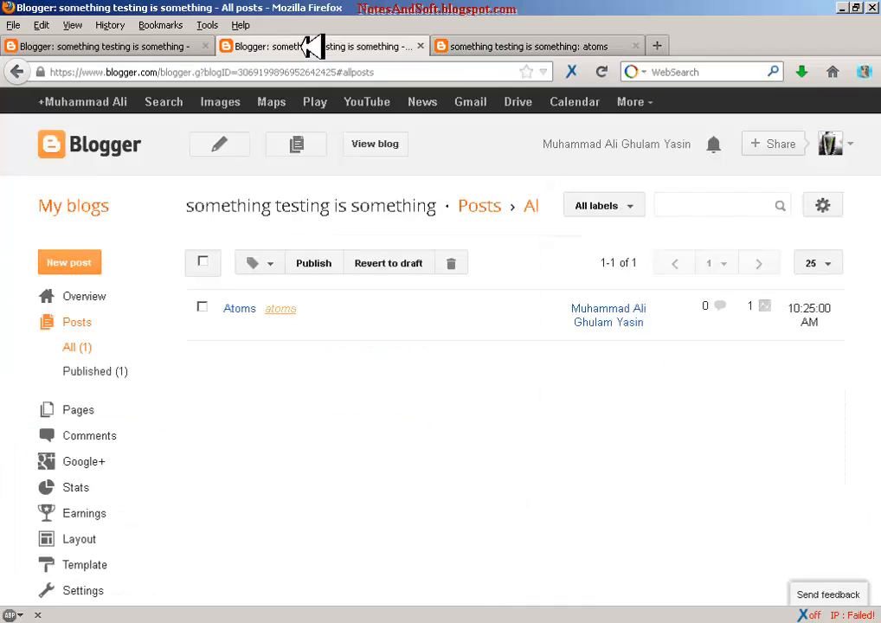
{"action": "left_click", "coordinate": [86, 503]}
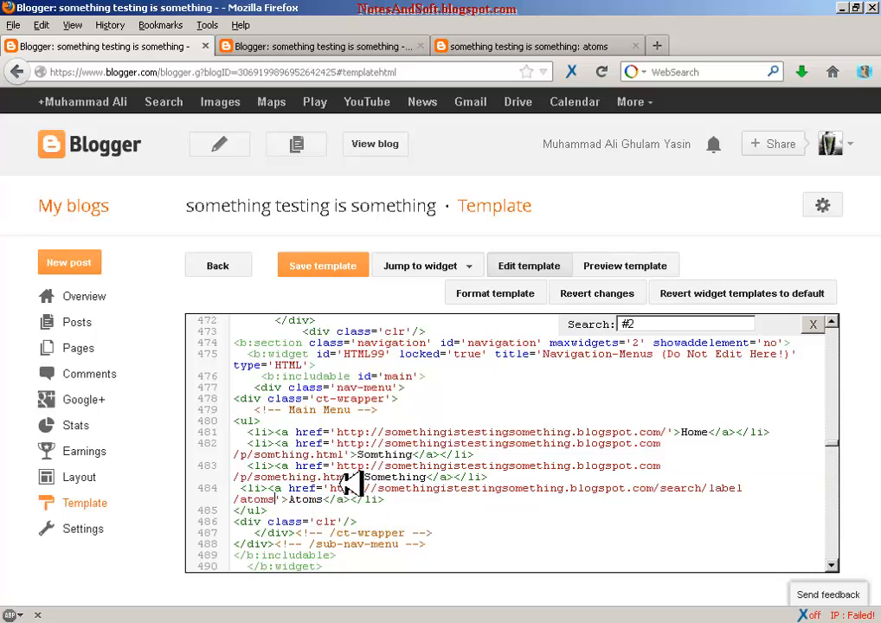
{"action": "left_click", "coordinate": [322, 265]}
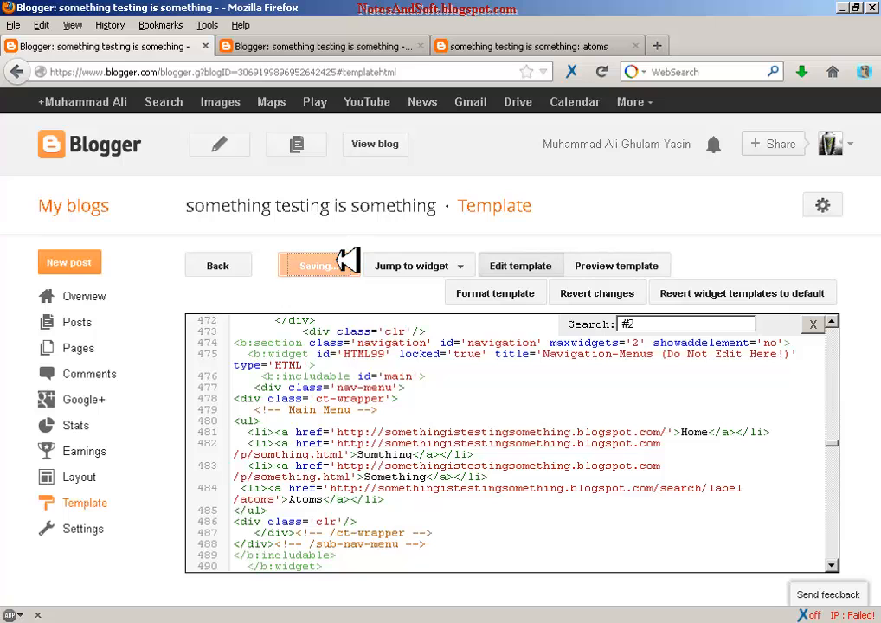
{"action": "left_click", "coordinate": [76, 322]}
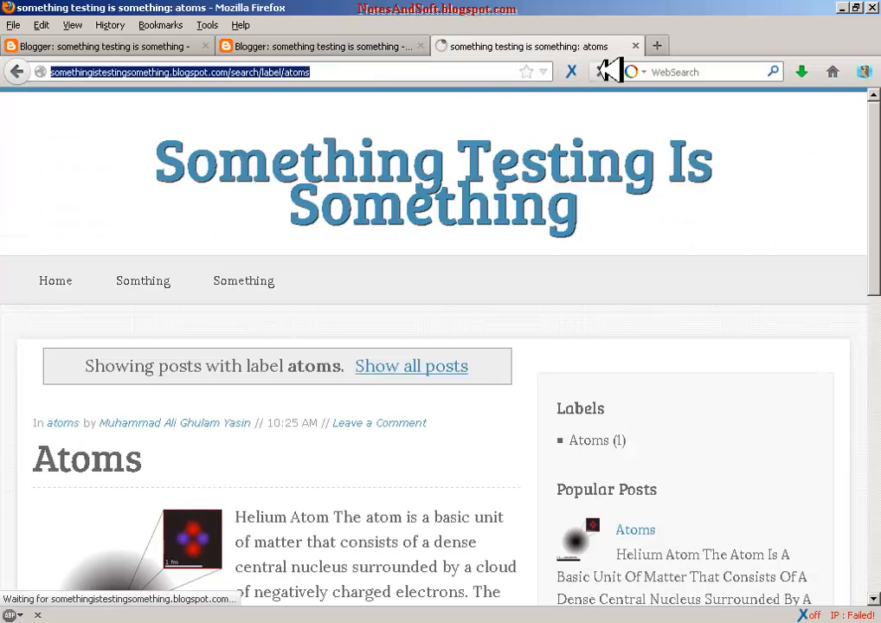
{"action": "mouse_move", "coordinate": [243, 281]}
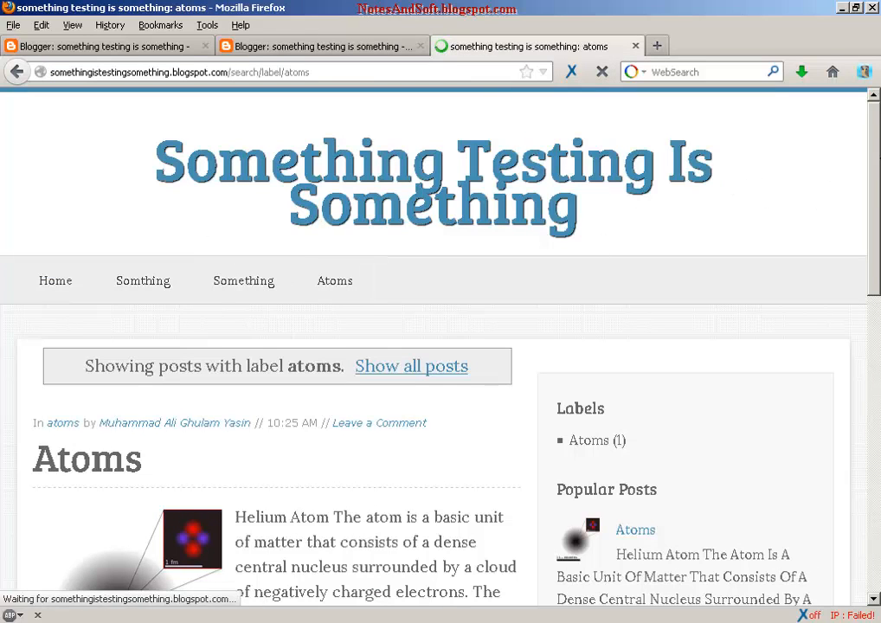
Scroll down the reloaded atoms label page to check for the new Atoms menu item.
{"action": "scroll", "scroll_direction": "down", "scroll_amount": 3}
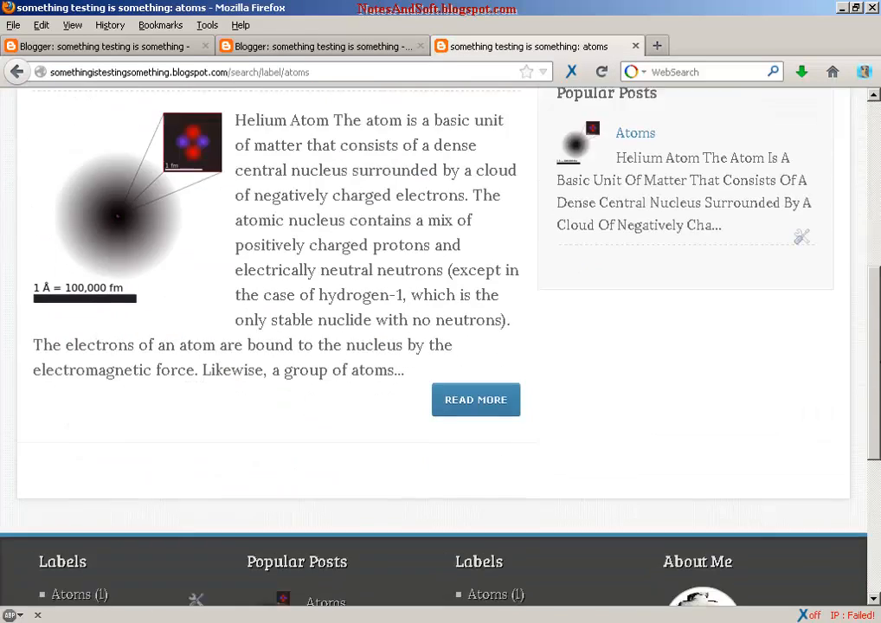
{"action": "scroll", "scroll_direction": "down", "scroll_amount": 3}
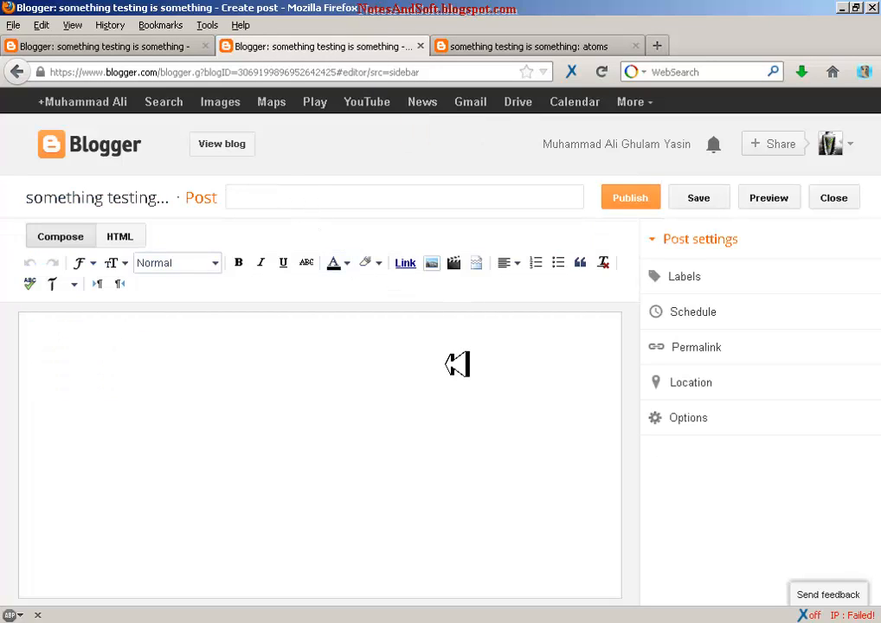
Publish a new post whose body repeats 'Another atom post'.
{"action": "type", "text": "A"}
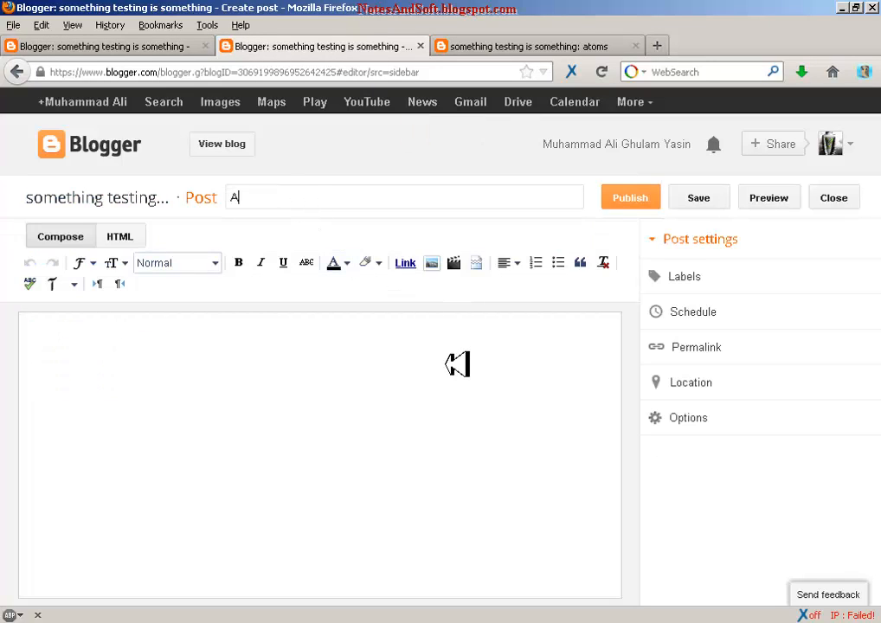
{"action": "type", "text": "nother"}
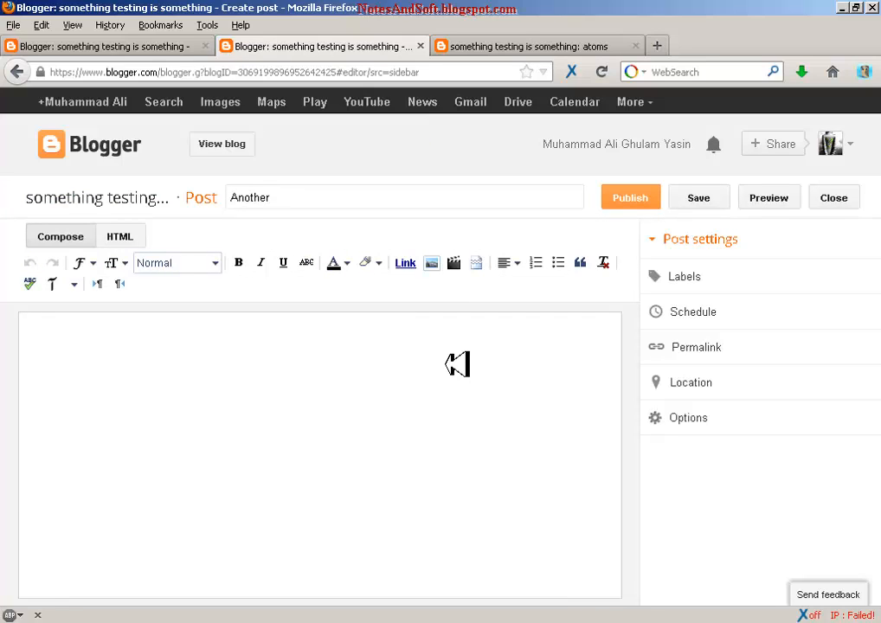
{"action": "type", "text": "atom"}
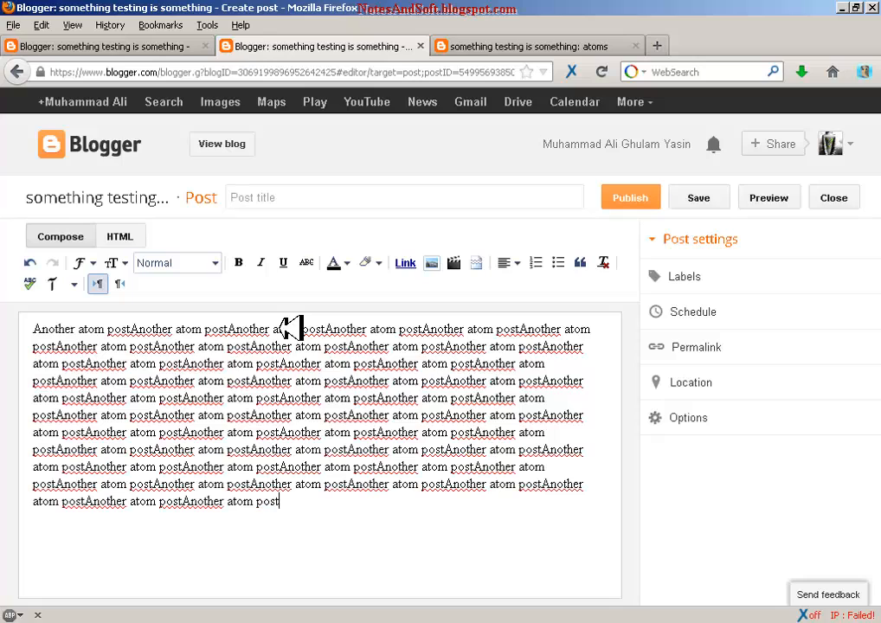
{"action": "left_click", "coordinate": [684, 276]}
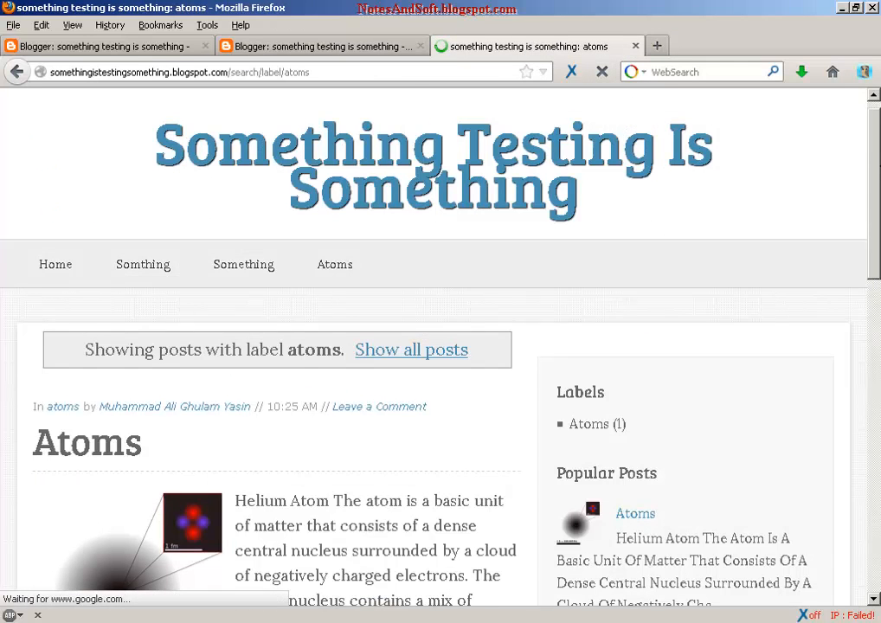
{"action": "scroll", "scroll_direction": "down", "scroll_amount": 3}
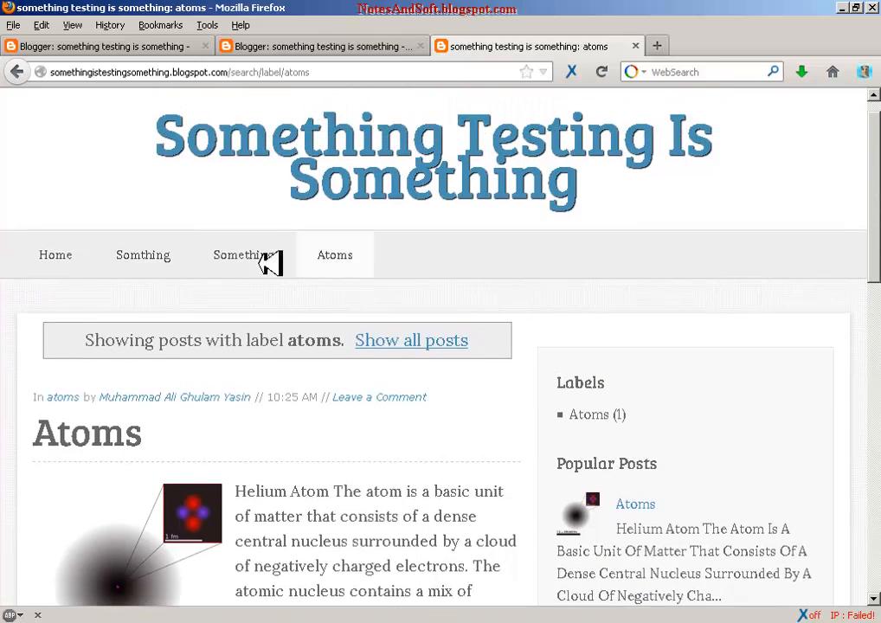
{"action": "left_click", "coordinate": [244, 255]}
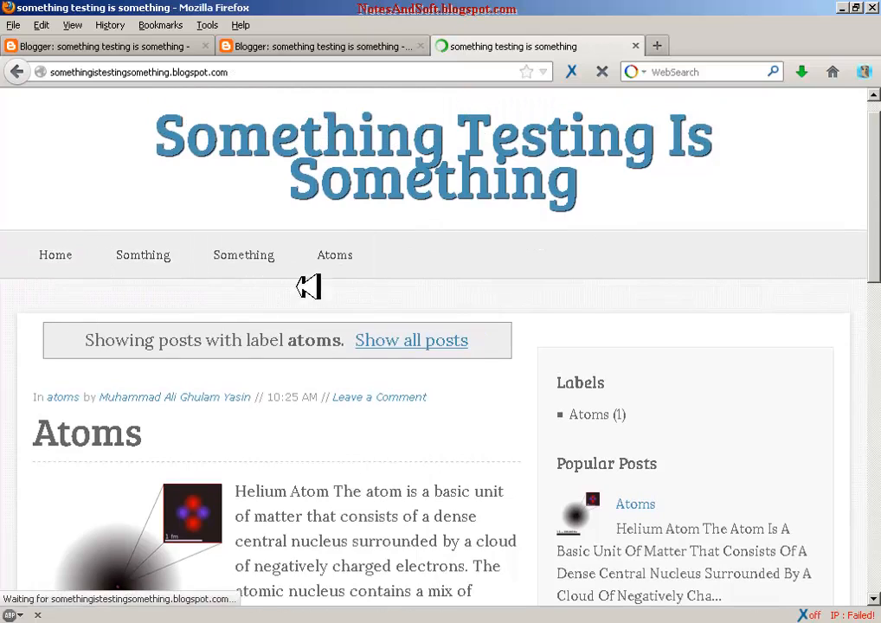
{"action": "scroll", "scroll_direction": "down", "scroll_amount": 3}
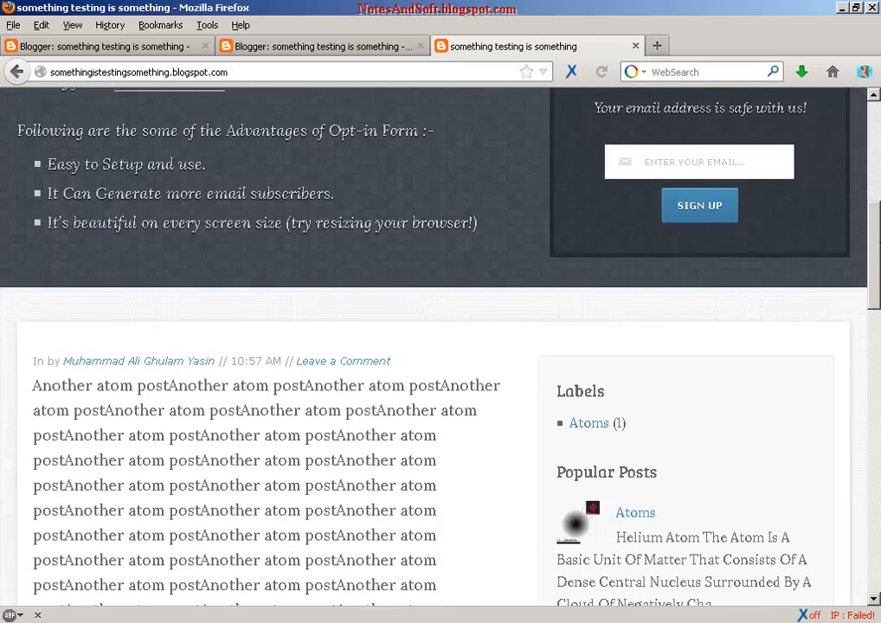
{"action": "scroll", "scroll_direction": "down", "scroll_amount": 3}
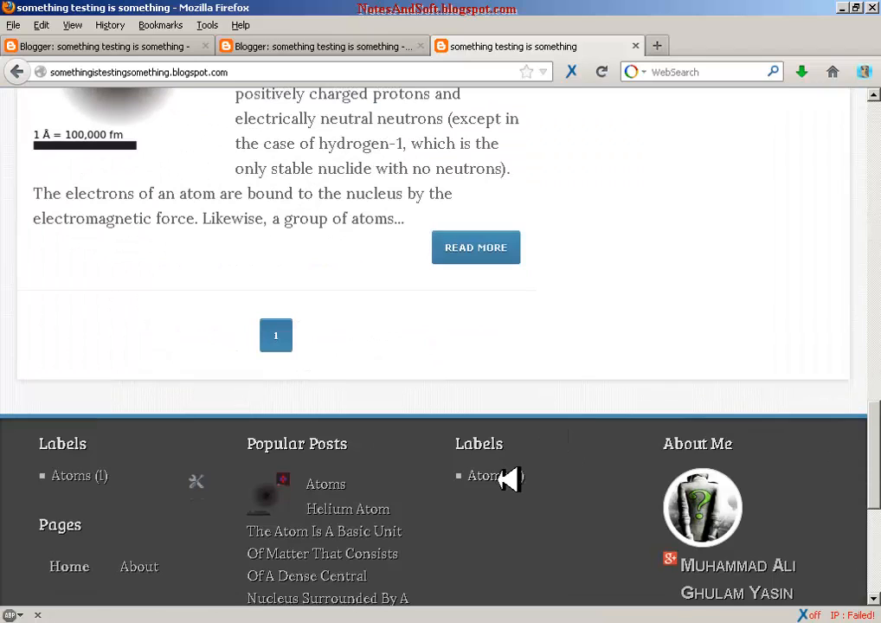
{"action": "left_click", "coordinate": [485, 475]}
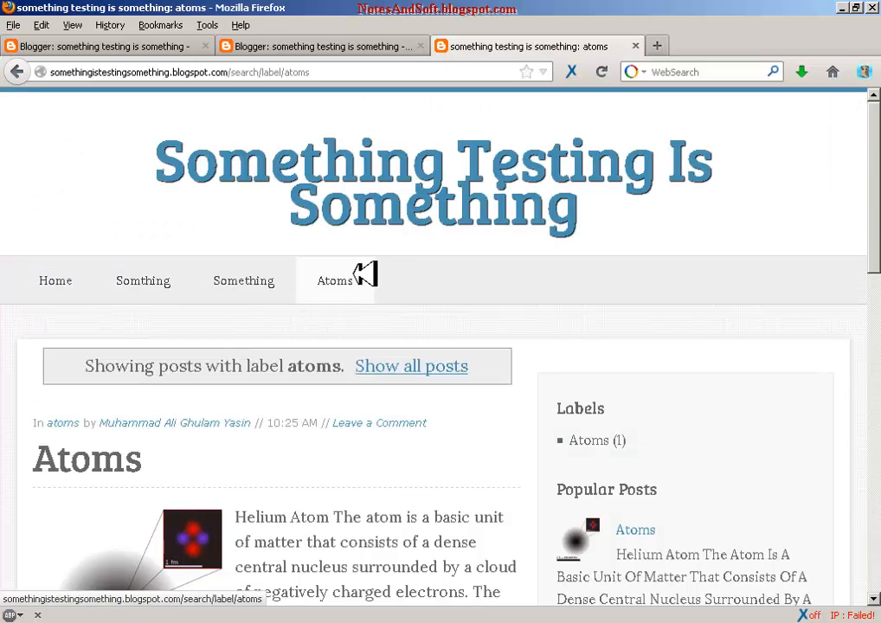
{"action": "left_click", "coordinate": [336, 280]}
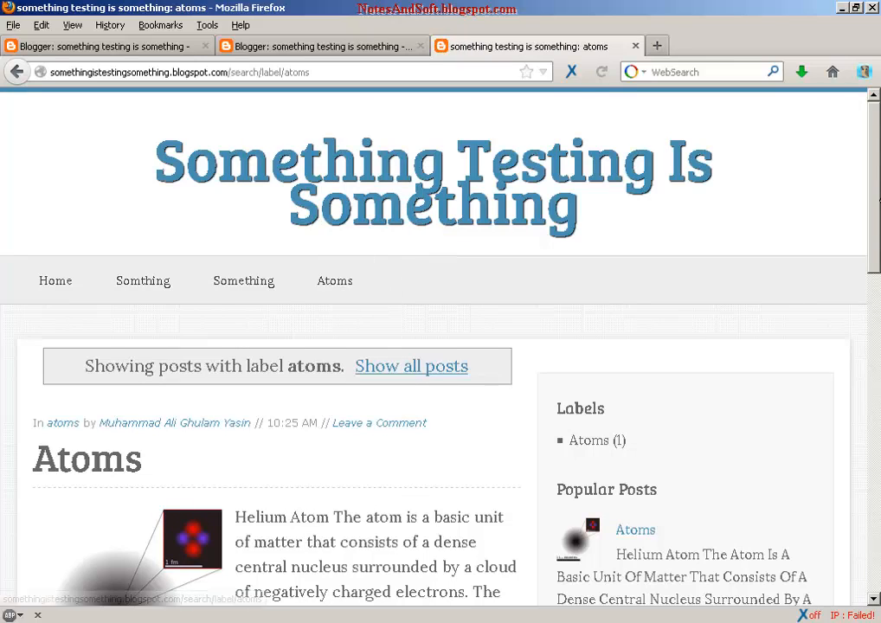
{"action": "scroll", "scroll_direction": "down", "scroll_amount": 3}
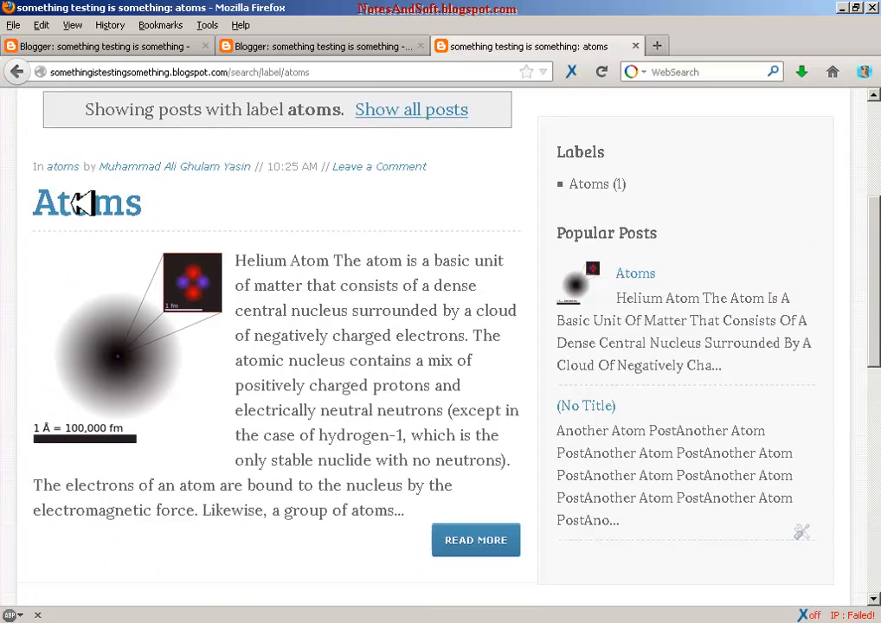
{"action": "mouse_move", "coordinate": [87, 208]}
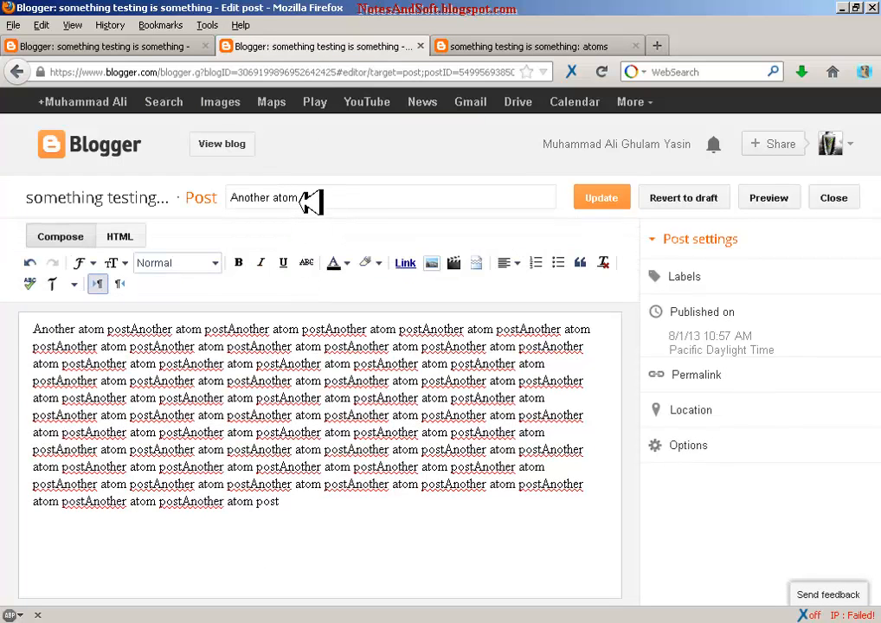
Tag the published post with the suggested 'atoms' label.
{"action": "left_click", "coordinate": [684, 276]}
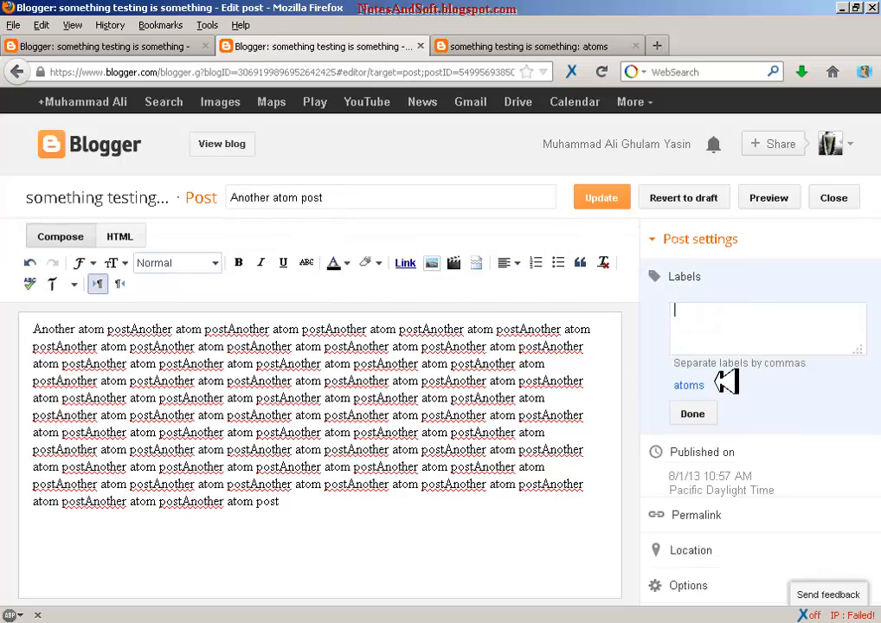
{"action": "left_click", "coordinate": [693, 414]}
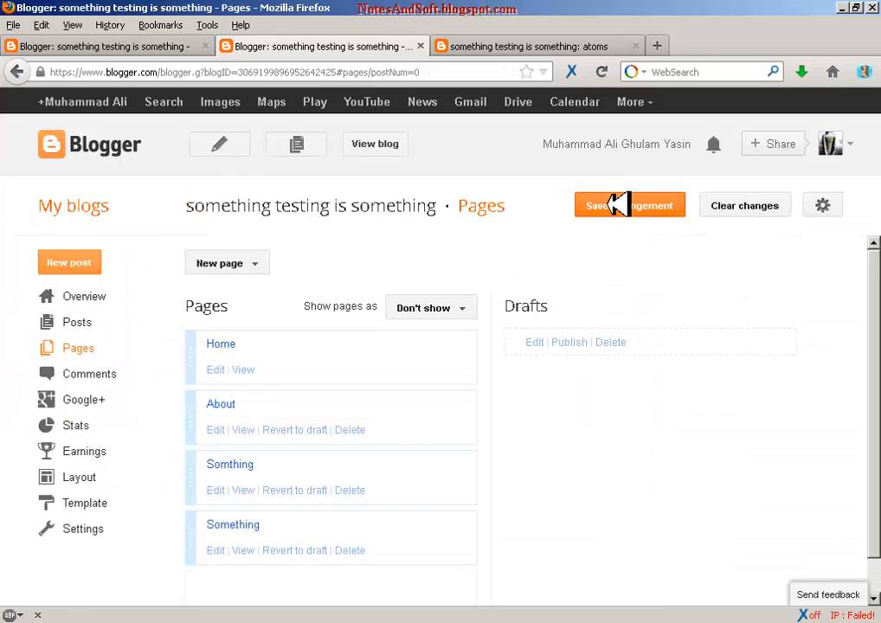
Open the live blog and scroll through it to check the Home, Somthing, Something, Atoms menu.
{"action": "left_click", "coordinate": [528, 46]}
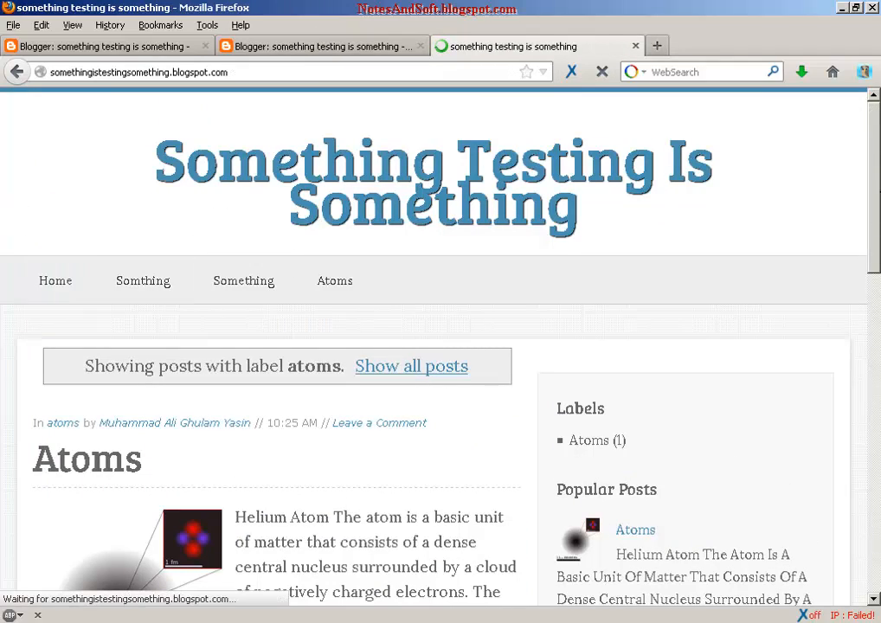
{"action": "scroll", "scroll_direction": "down", "scroll_amount": 3}
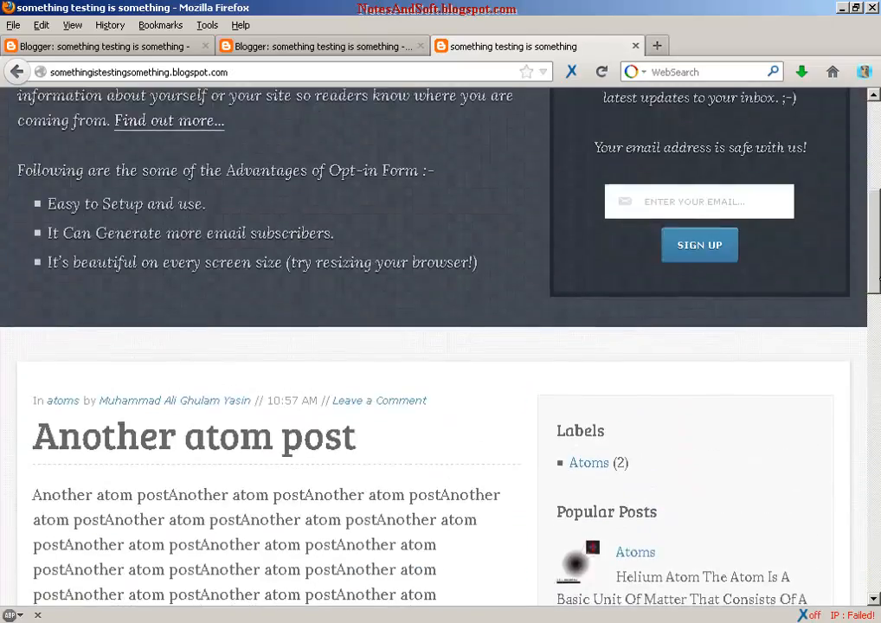
{"action": "scroll", "scroll_direction": "down", "scroll_amount": 3}
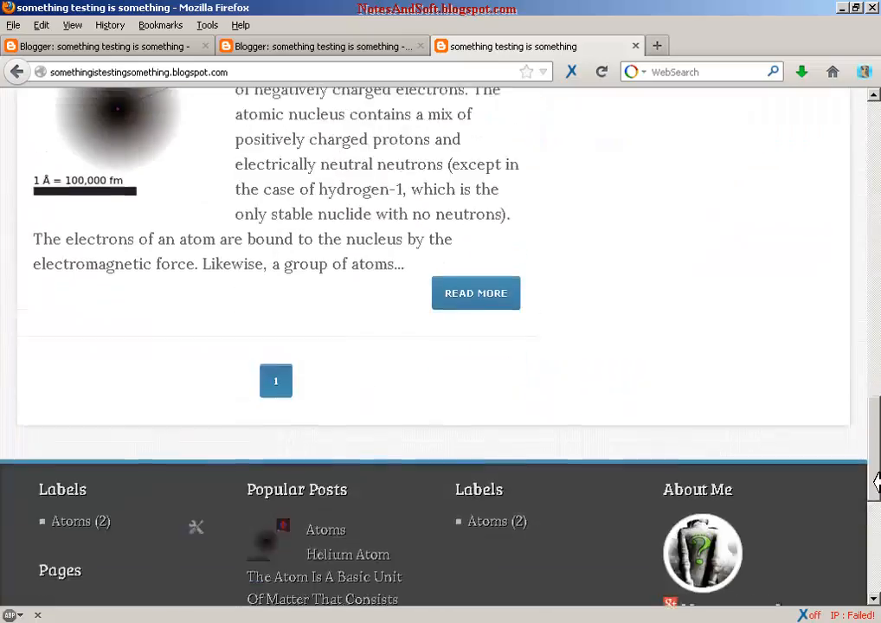
{"action": "scroll", "scroll_direction": "down", "scroll_amount": 3}
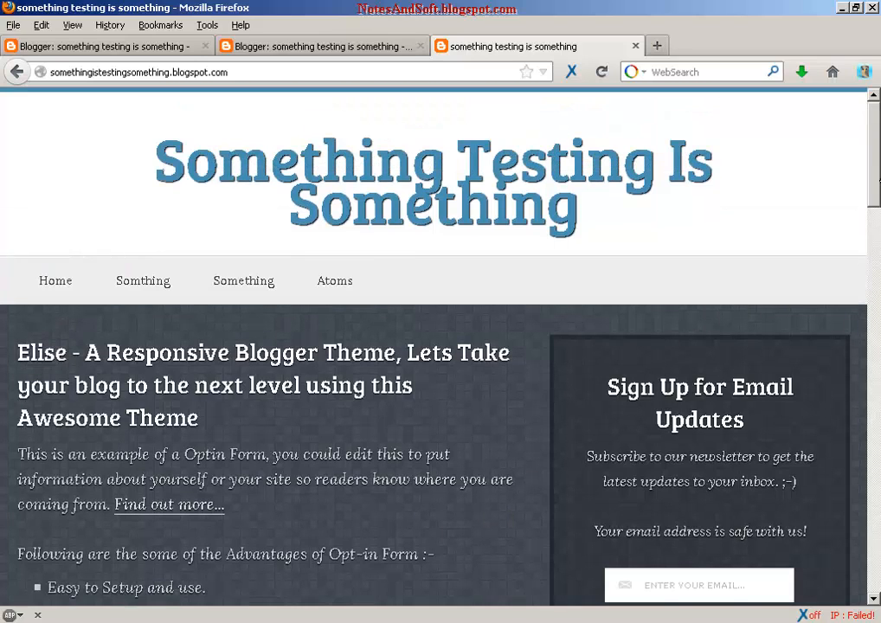
Reload the live blog, open its Atoms menu item, and scroll the atoms label page.
{"action": "left_click", "coordinate": [334, 281]}
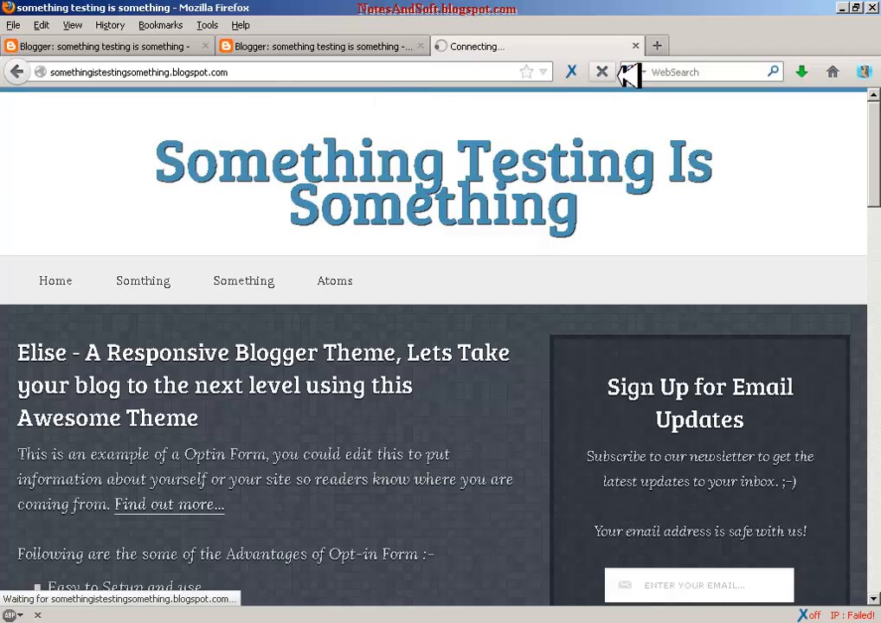
{"action": "mouse_move", "coordinate": [335, 281]}
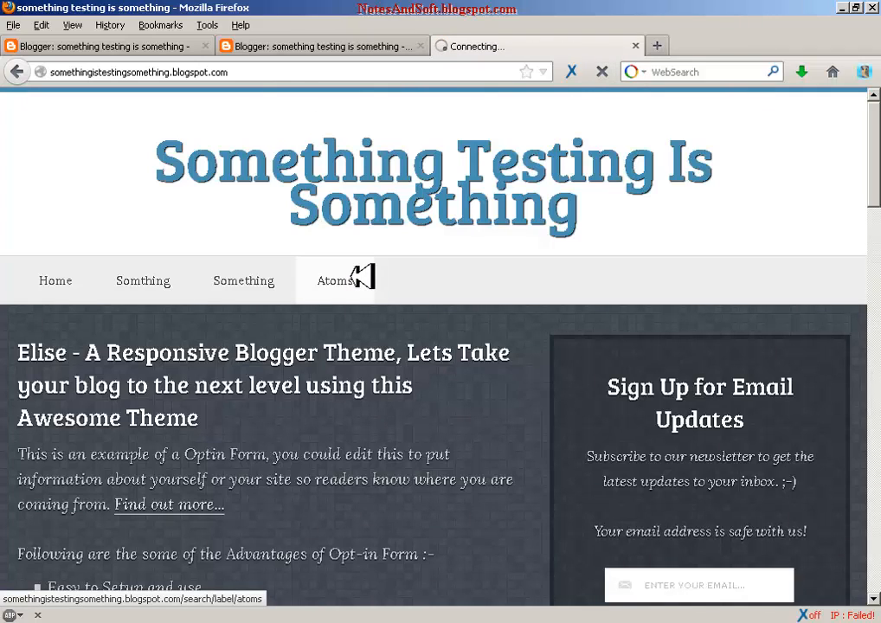
{"action": "left_click", "coordinate": [335, 280]}
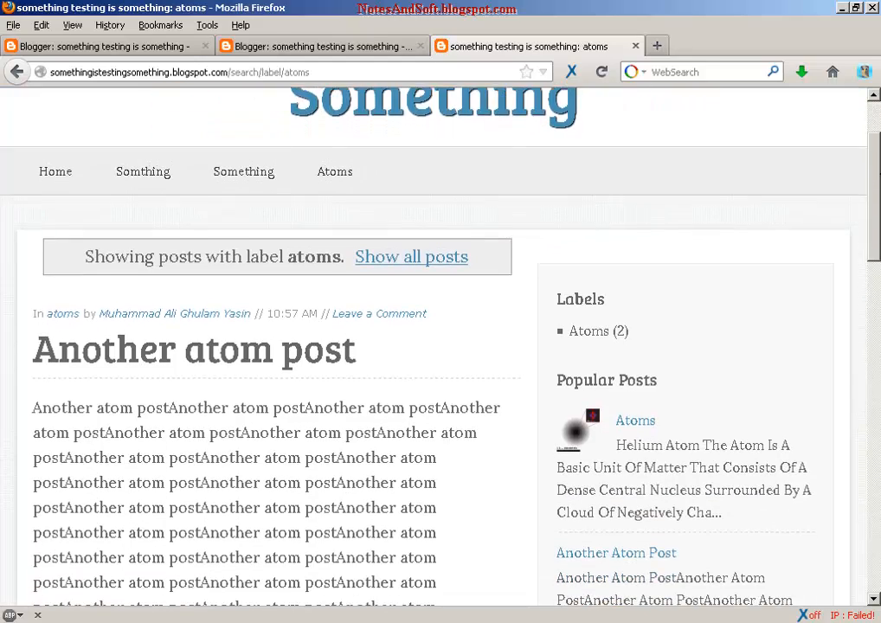
{"action": "scroll", "scroll_direction": "down", "scroll_amount": 3}
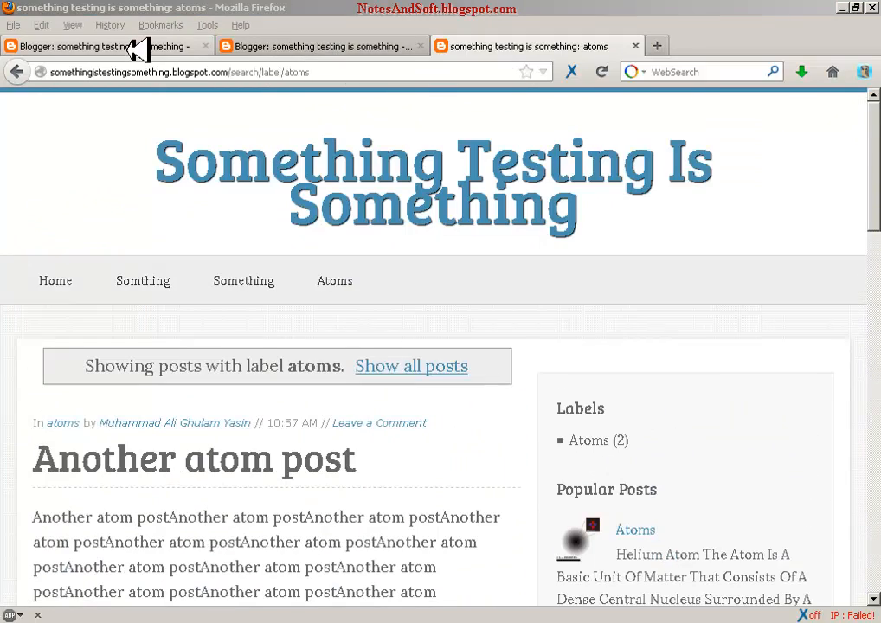
Create a web-address page titled 'Atoms' and fetch the atoms label URL for its link.
{"action": "left_click", "coordinate": [108, 46]}
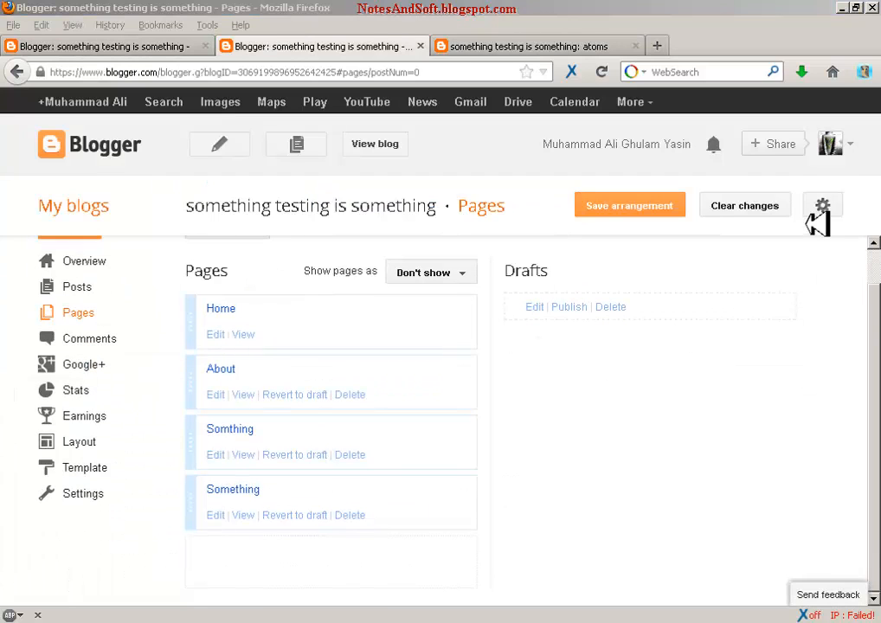
{"action": "left_click", "coordinate": [220, 262]}
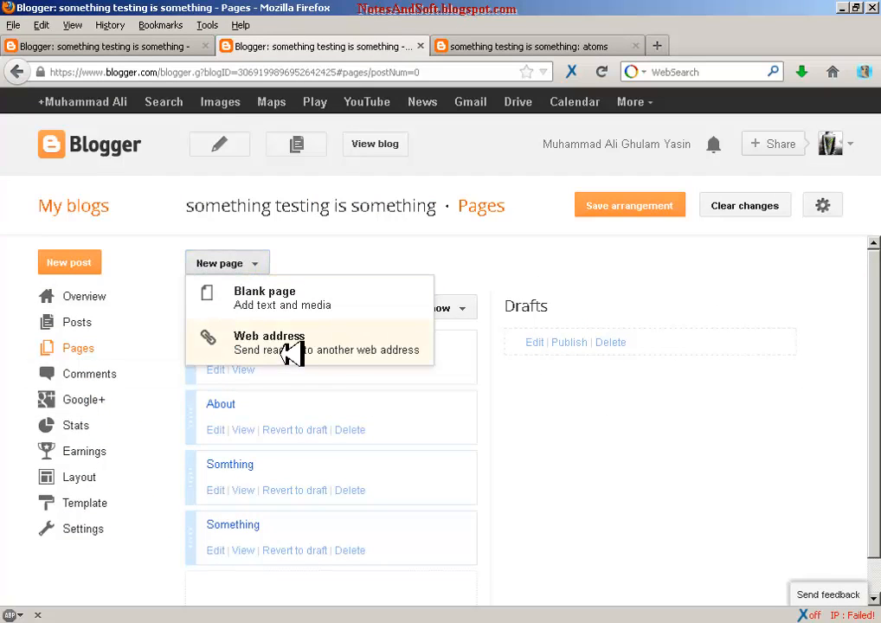
{"action": "left_click", "coordinate": [269, 336]}
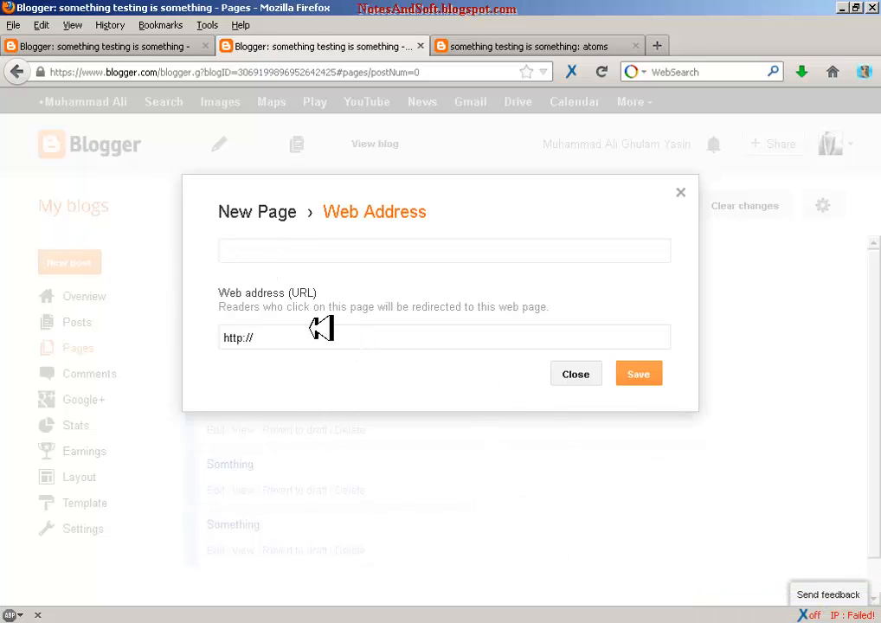
{"action": "type", "text": "so"}
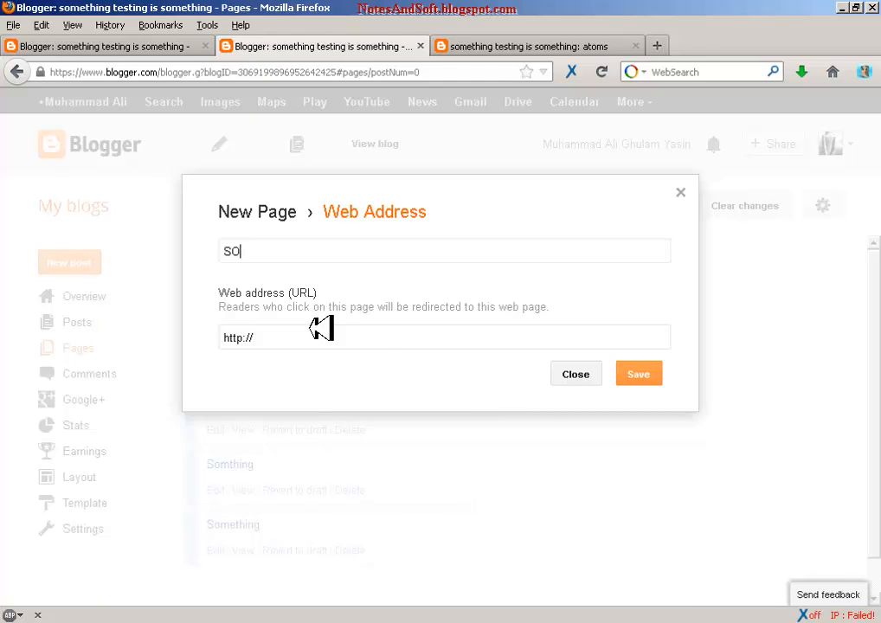
{"action": "key", "text": "BackSpace"}
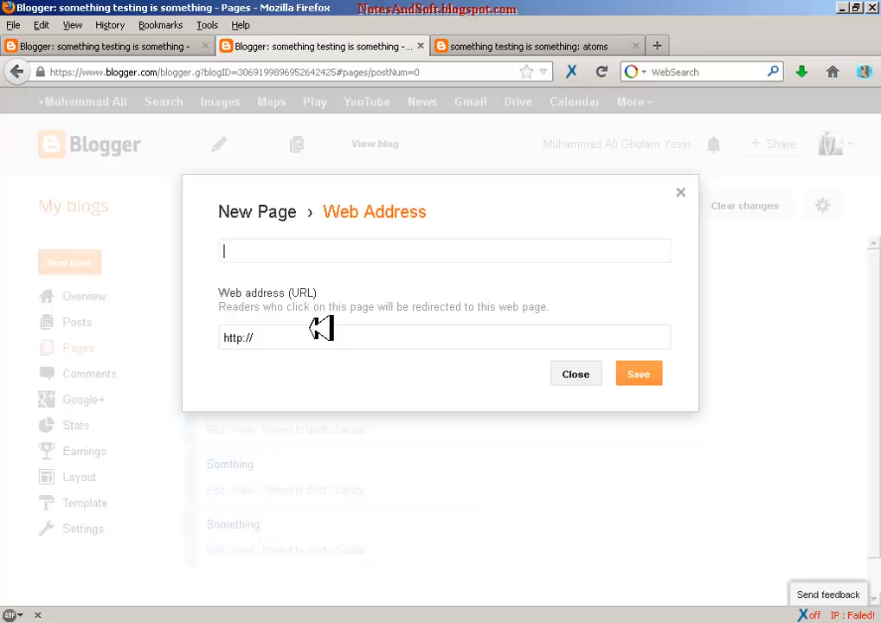
{"action": "type", "text": "A"}
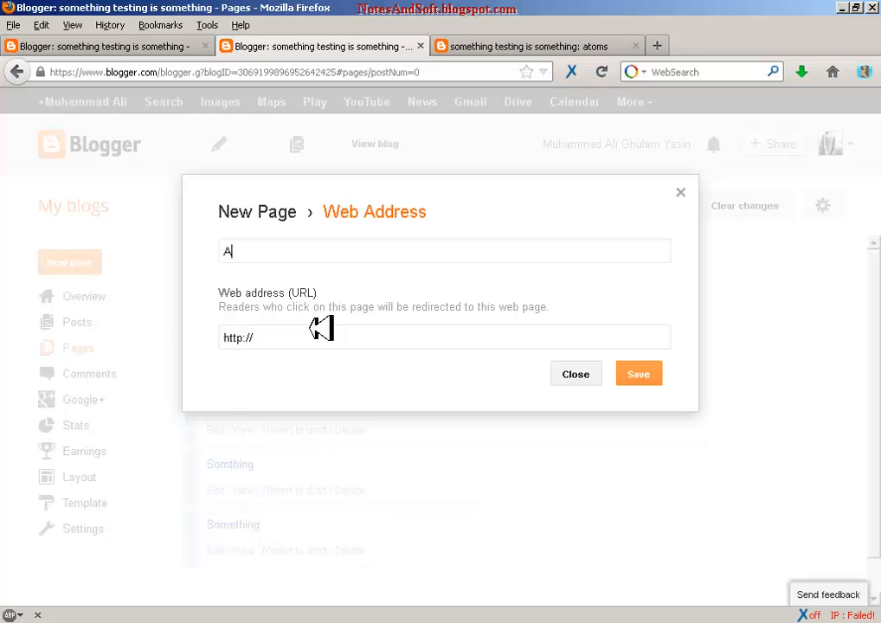
{"action": "type", "text": "toms"}
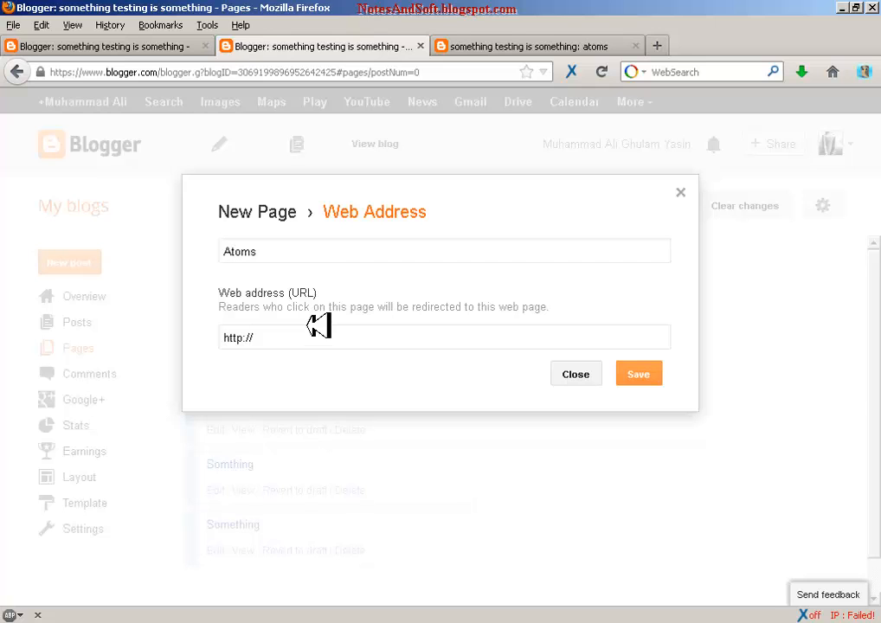
{"action": "left_click", "coordinate": [537, 46]}
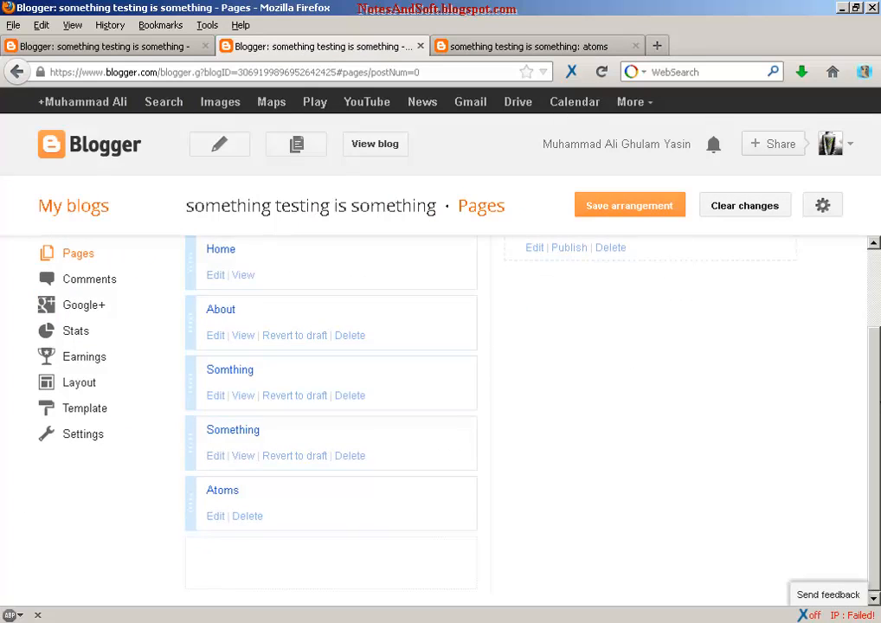
Save the page arrangement and confirm the Atoms page's link, closing without changes.
{"action": "left_click", "coordinate": [629, 205]}
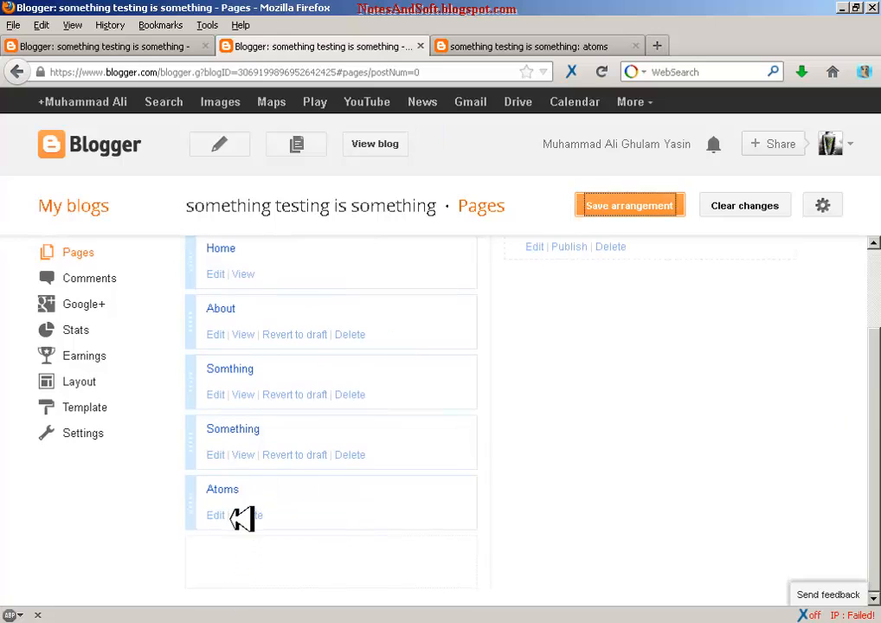
{"action": "left_click", "coordinate": [214, 516]}
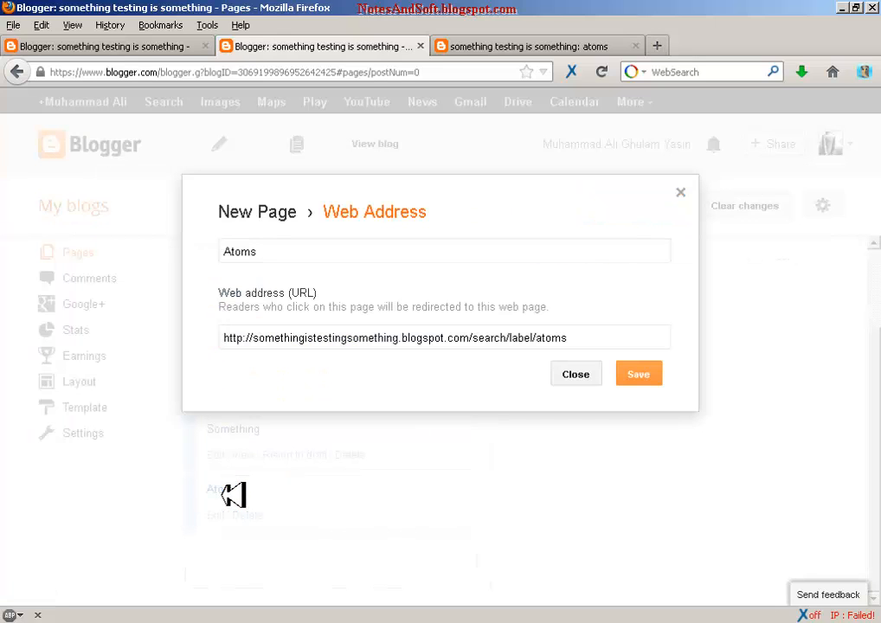
{"action": "left_click", "coordinate": [575, 374]}
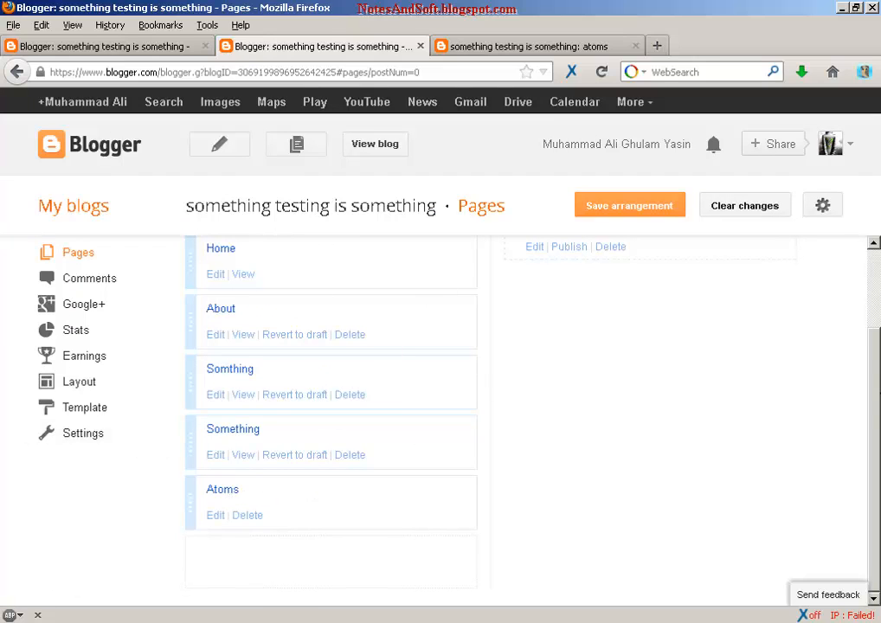
Recheck the live atoms label page via the footer label, then open a new web-address form.
{"action": "left_click", "coordinate": [221, 262]}
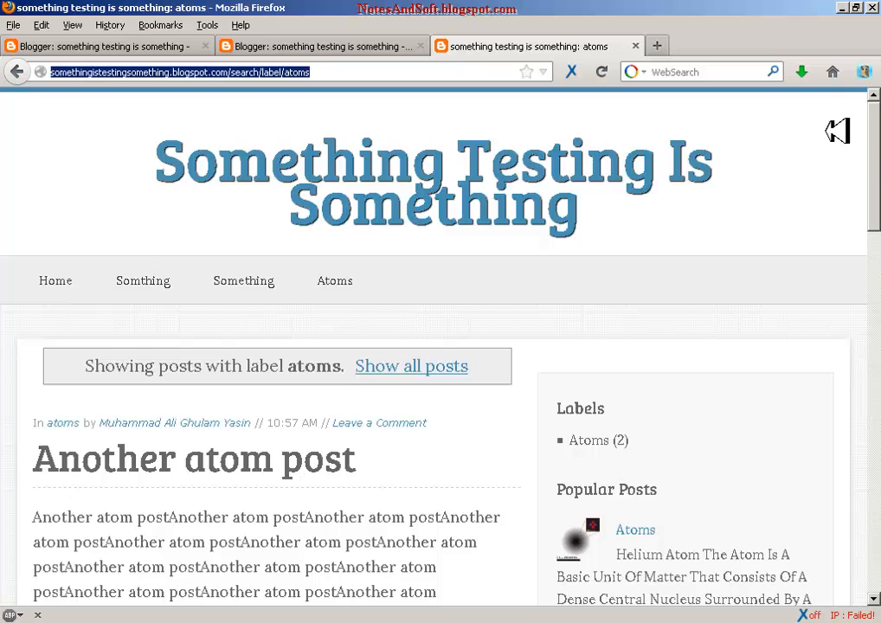
{"action": "scroll", "scroll_direction": "down", "scroll_amount": 3}
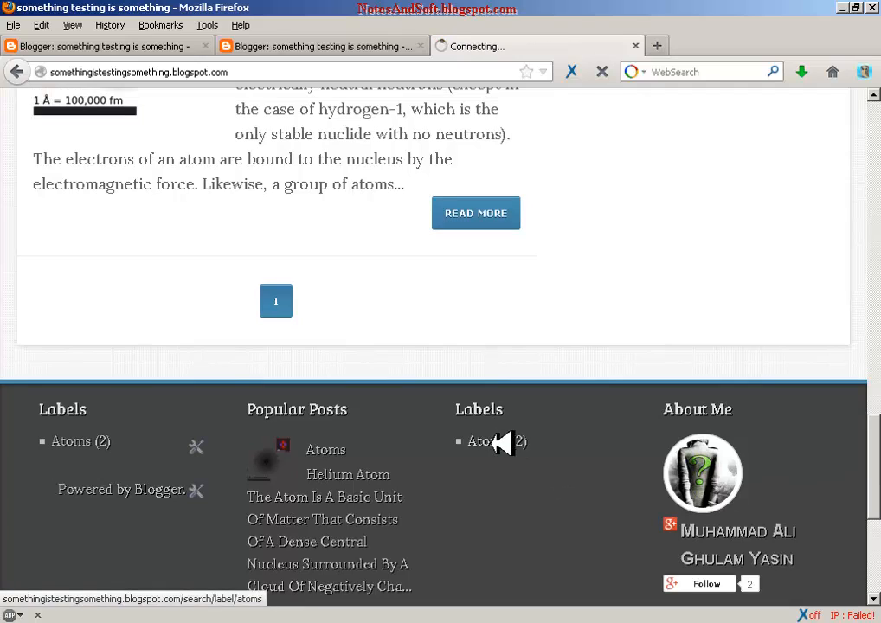
{"action": "left_click", "coordinate": [71, 442]}
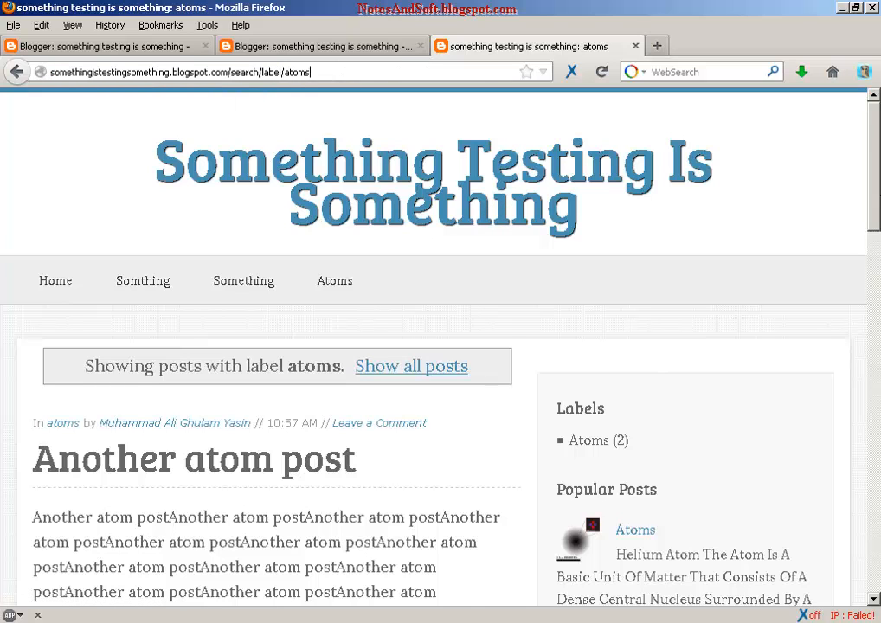
{"action": "scroll", "scroll_direction": "down", "scroll_amount": 3}
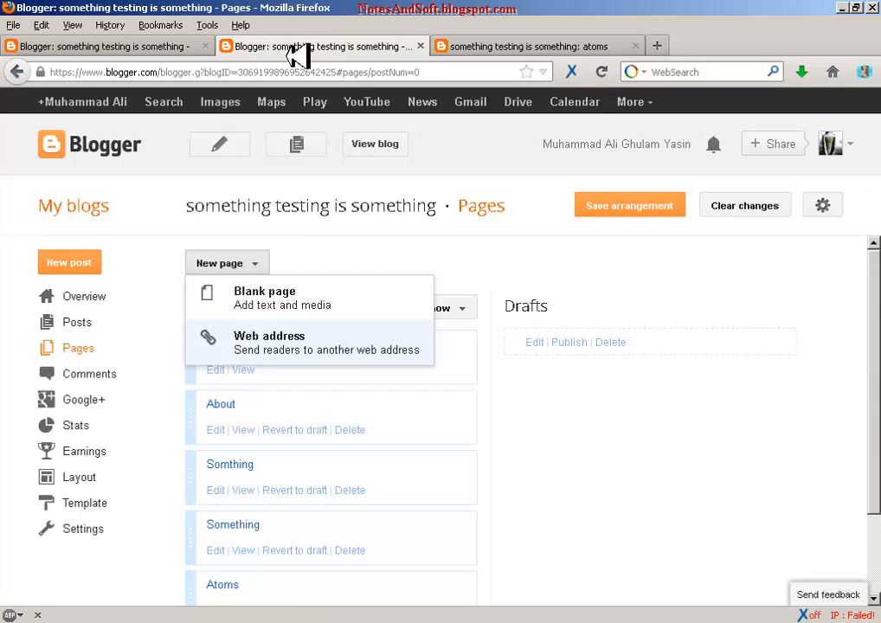
{"action": "left_click", "coordinate": [269, 336]}
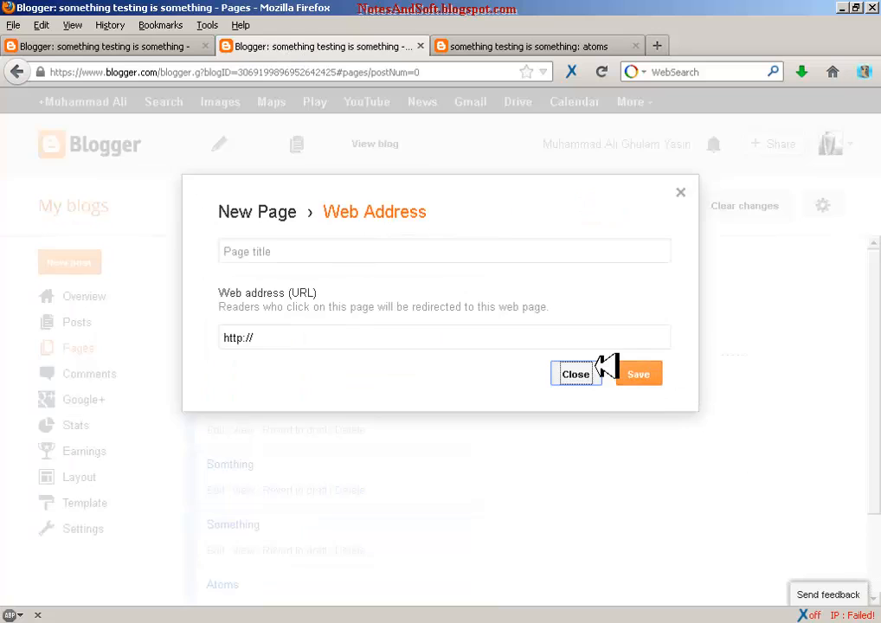